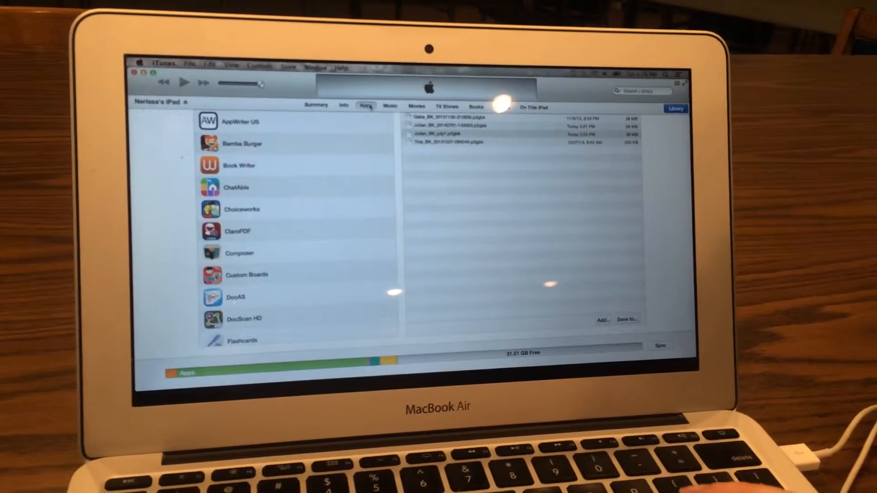
- Scroll the iPad's File Sharing apps list down to Proloquo2Go's documents
{"action": "scroll", "scroll_direction": "down", "scroll_amount": 3}
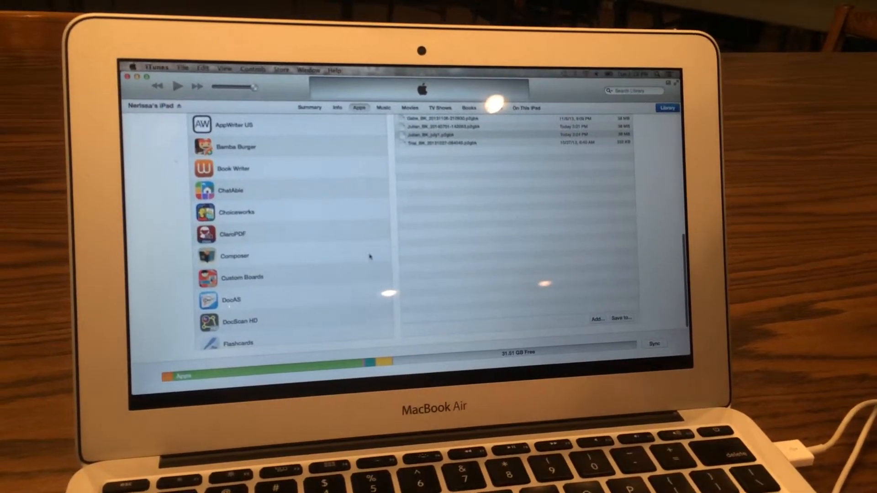
{"action": "scroll", "scroll_direction": "down", "scroll_amount": 3}
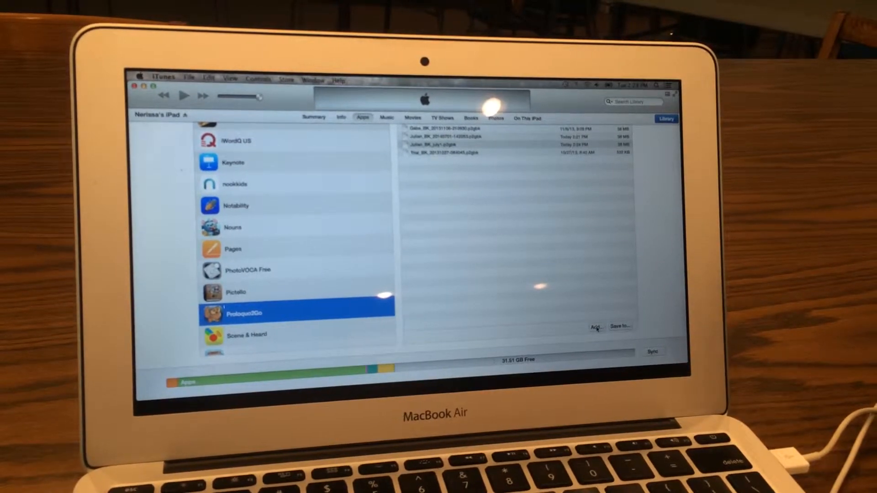
- Add the Julian_BK backup file from the Desktop to Proloquo2Go's documents
{"action": "left_click", "coordinate": [595, 327]}
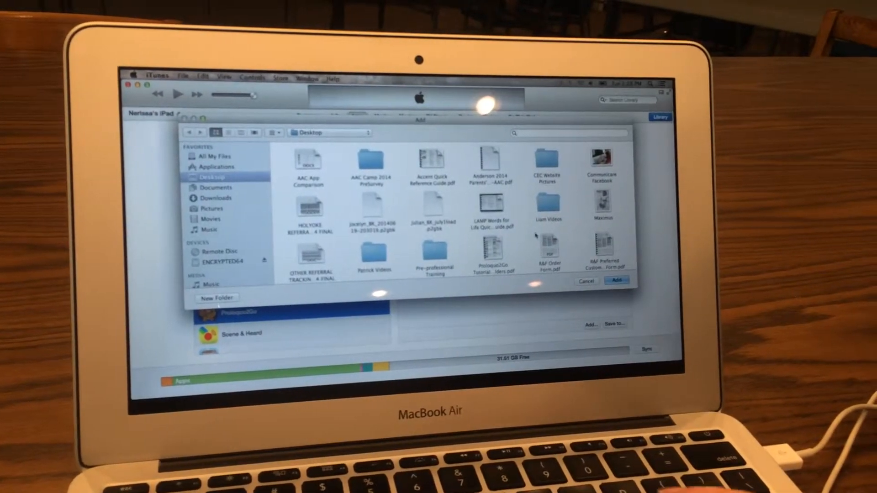
{"action": "left_click", "coordinate": [434, 211]}
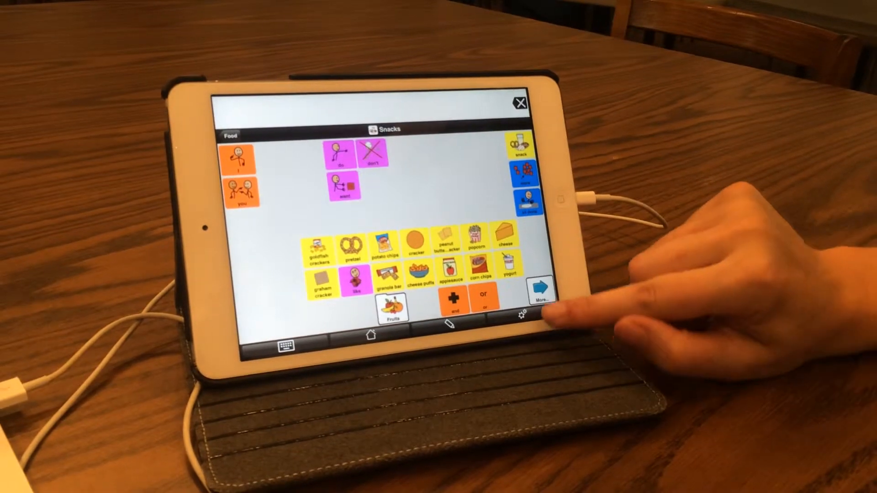
- Open Proloquo2Go's Backup settings from the gear options menu
{"action": "left_click", "coordinate": [522, 317]}
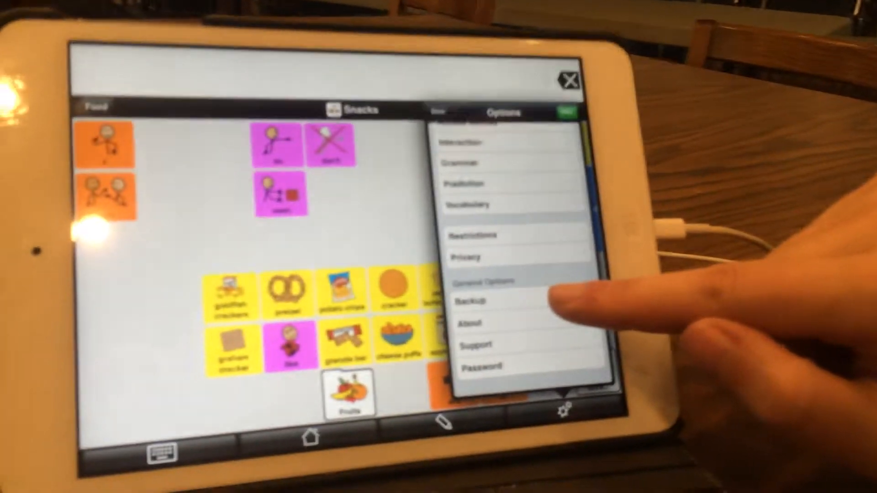
{"action": "left_click", "coordinate": [474, 300]}
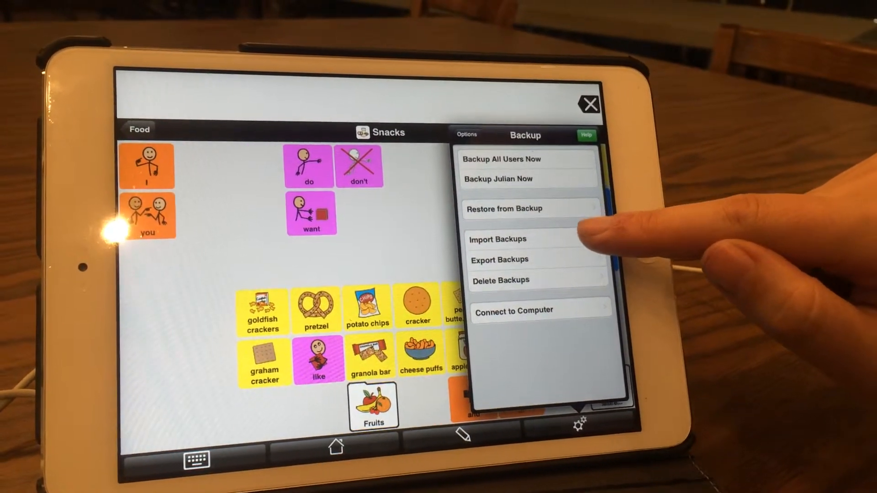
- Import the Julian_BK_july1load backup from iTunes File Sharing
{"action": "left_click", "coordinate": [496, 240]}
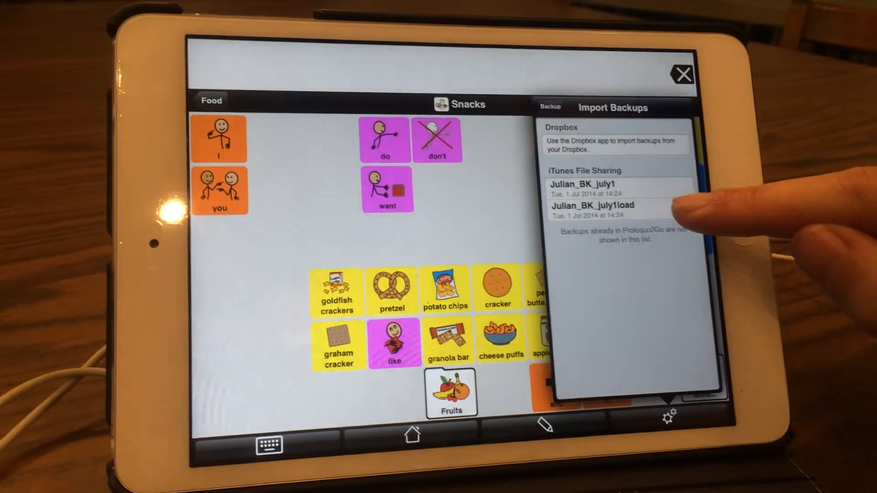
{"action": "left_click", "coordinate": [593, 206]}
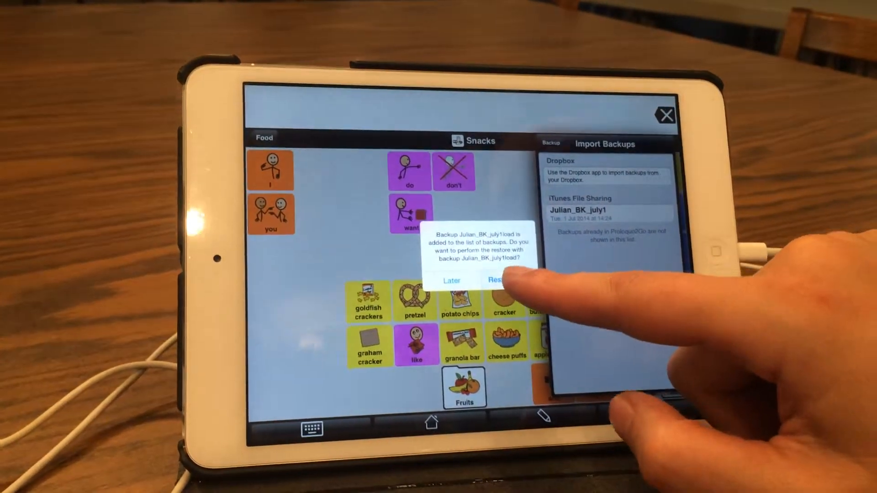
- Restore user 'Julian' from the Julian_BK_july1load backup
{"action": "left_click", "coordinate": [499, 280]}
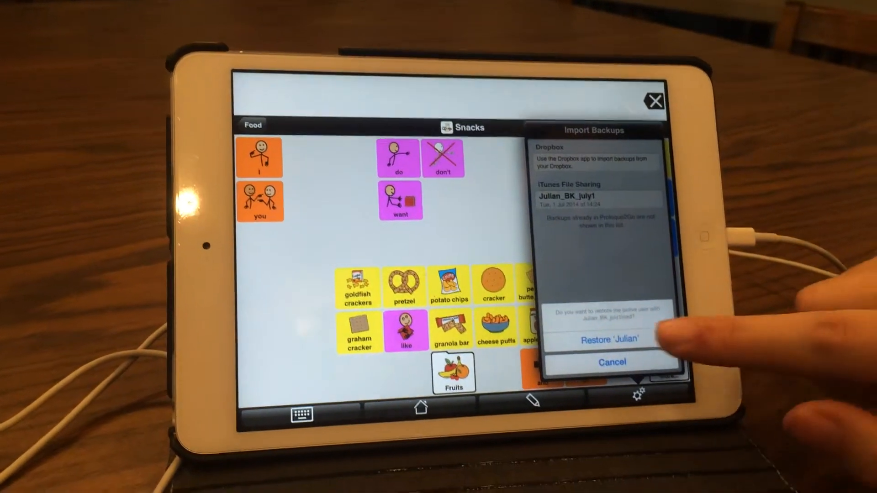
{"action": "left_click", "coordinate": [609, 340]}
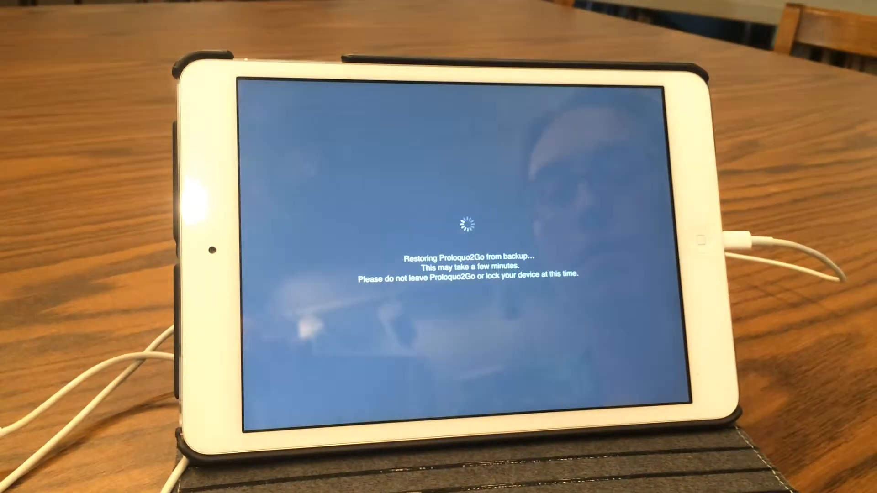